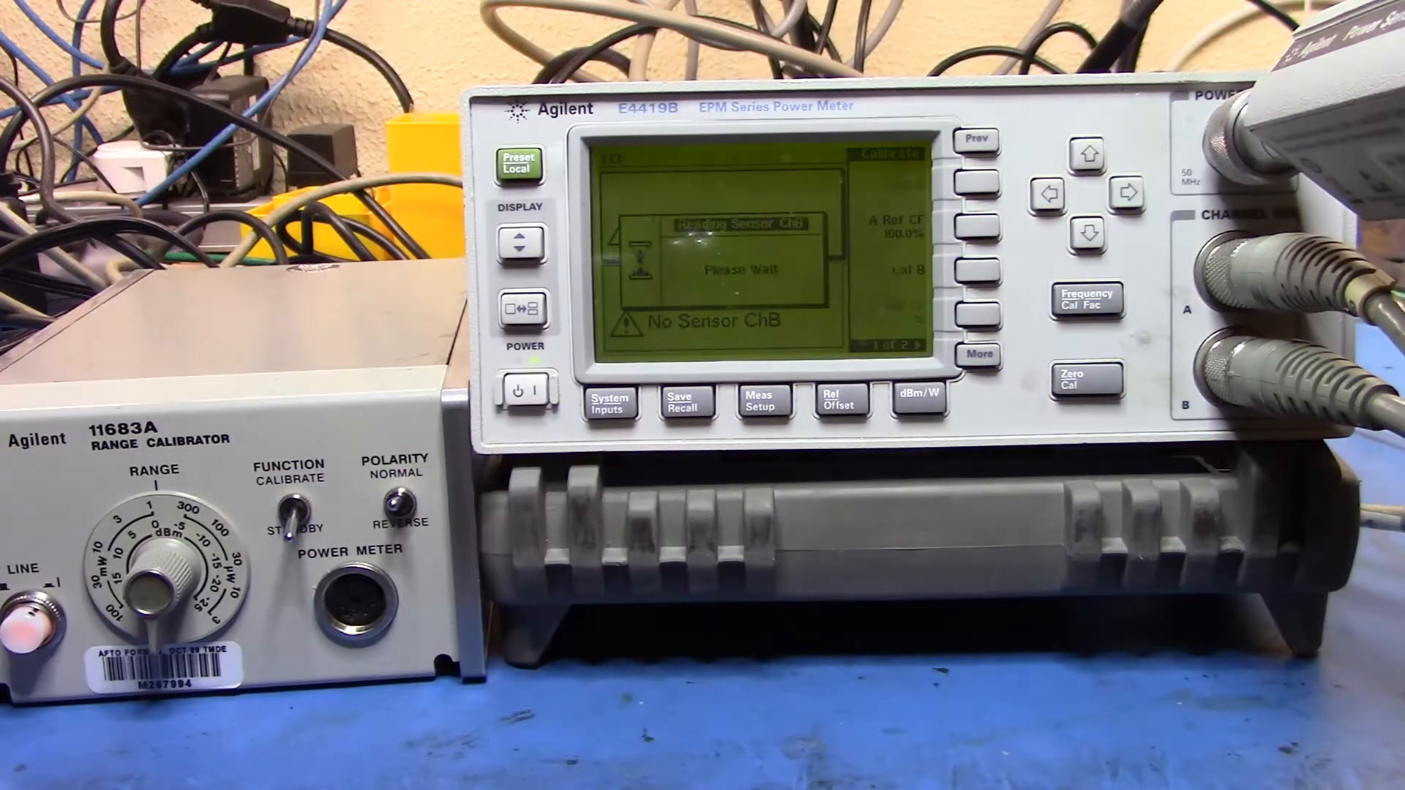
- Zero channel B with its sensor attached, then begin the channel B calibration from the Zero/Cal menu
left_click(1084, 380)
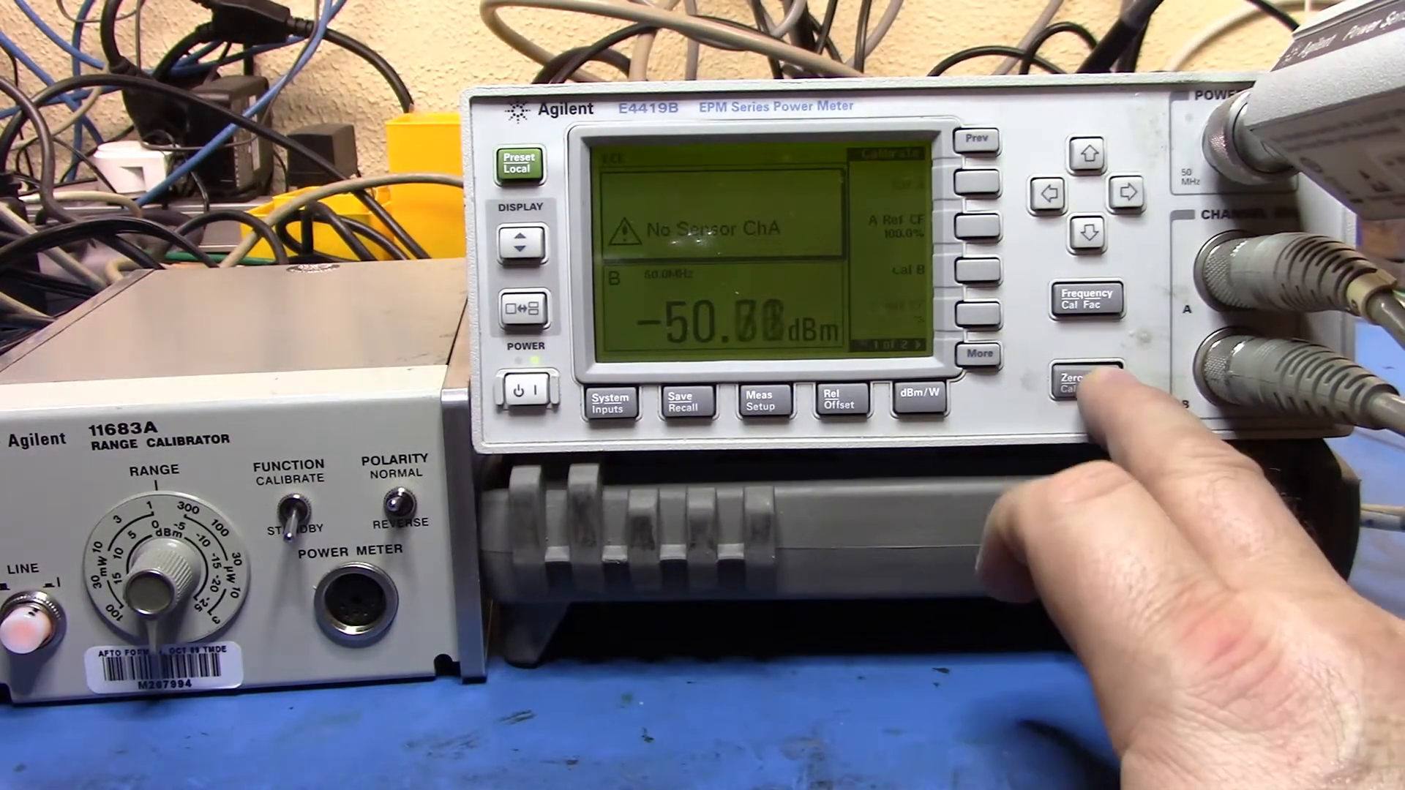
left_click(1085, 380)
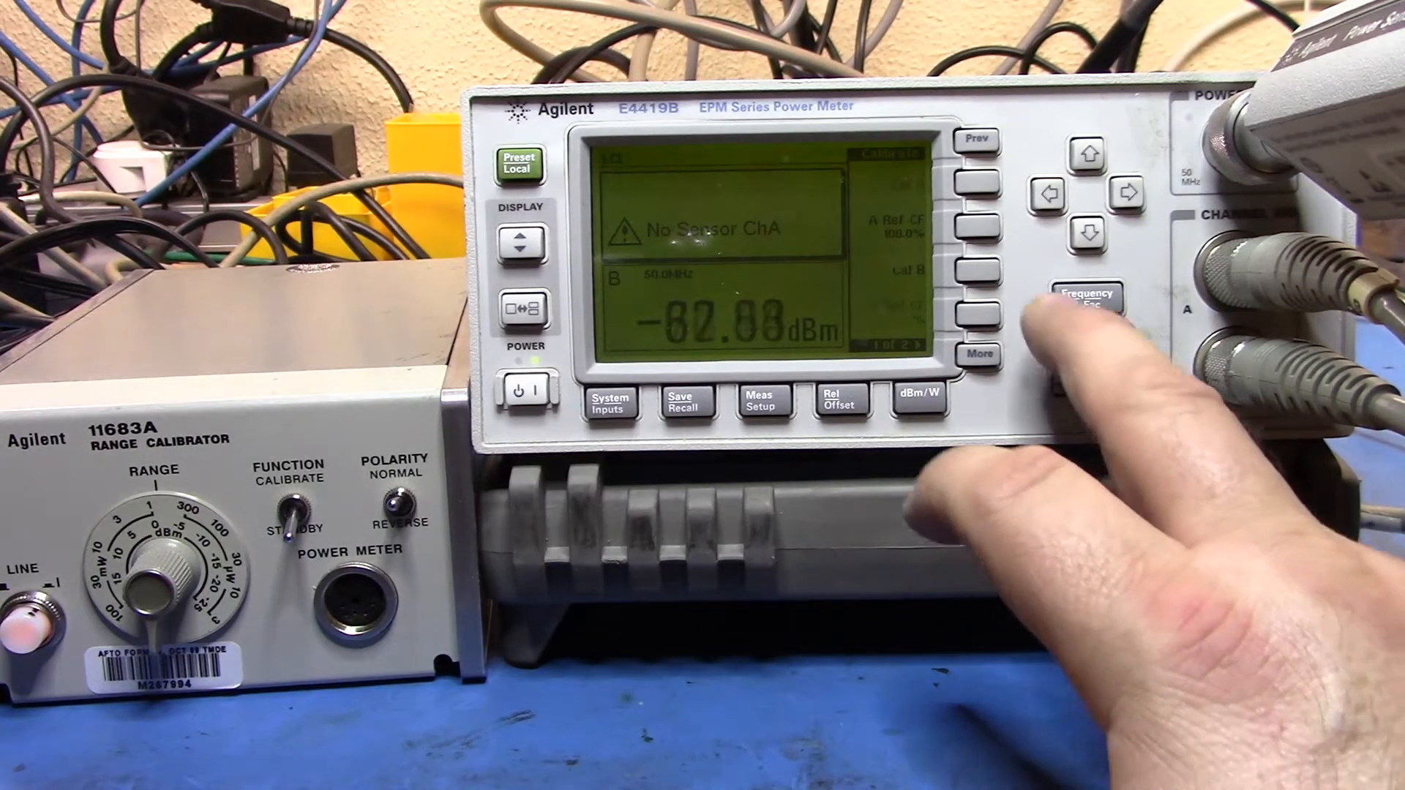
left_click(1085, 302)
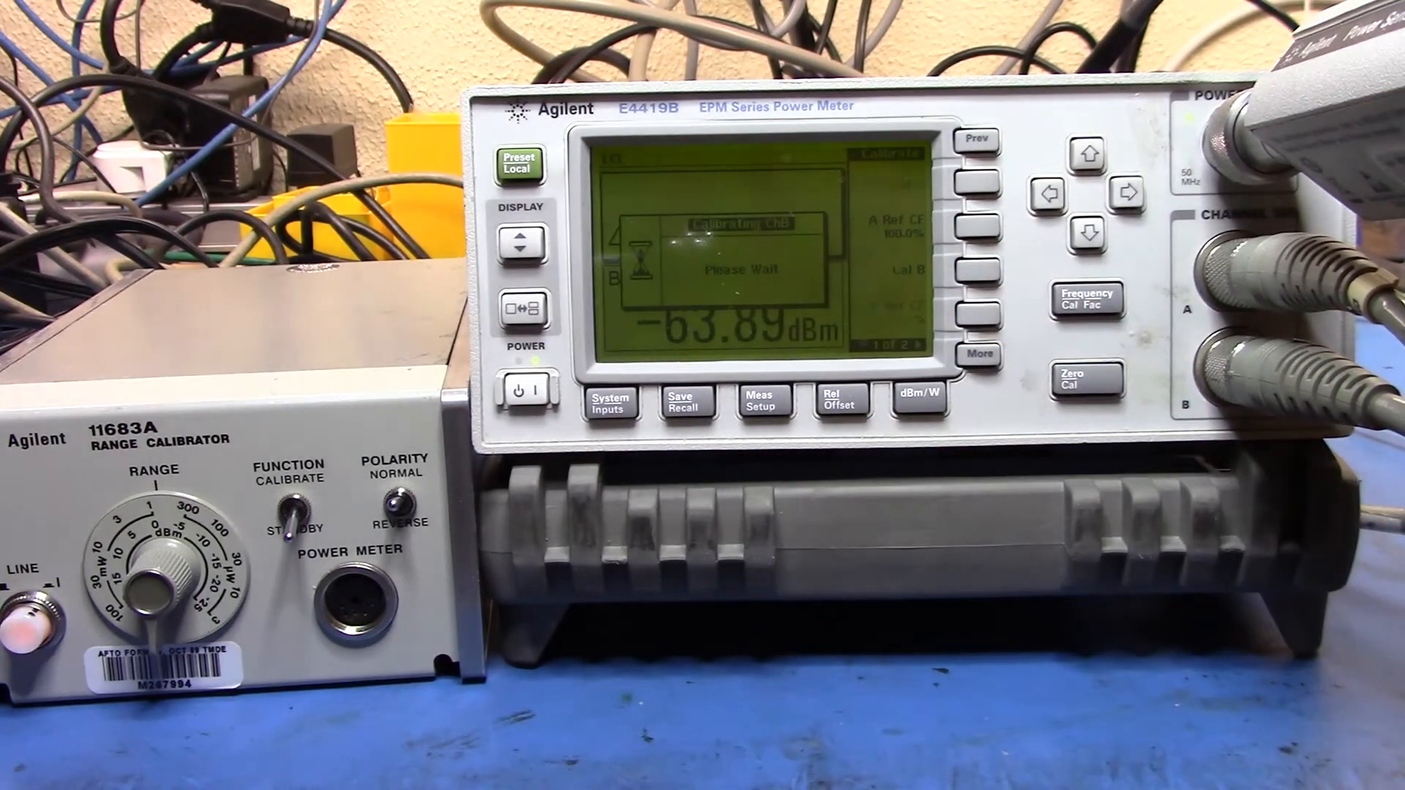